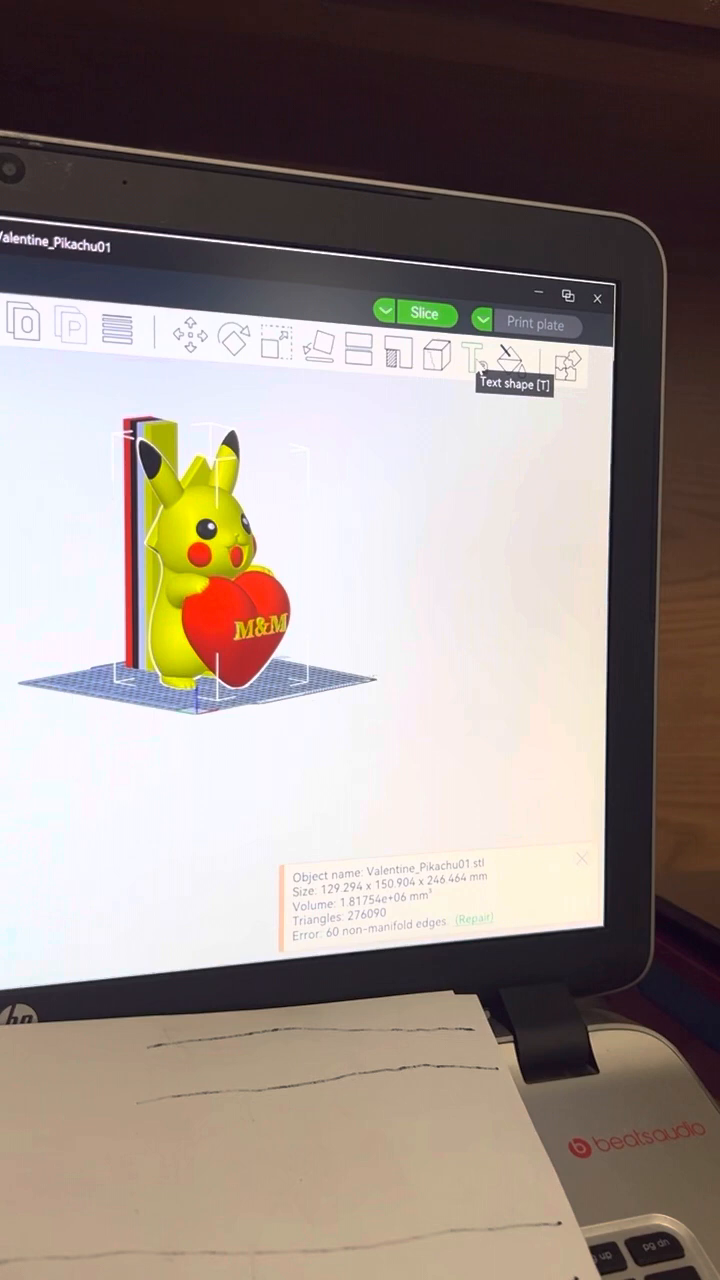
# Add a 3D text shape part reading 'M&M' onto the Pikachu model's heart
pyautogui.click(468, 356)
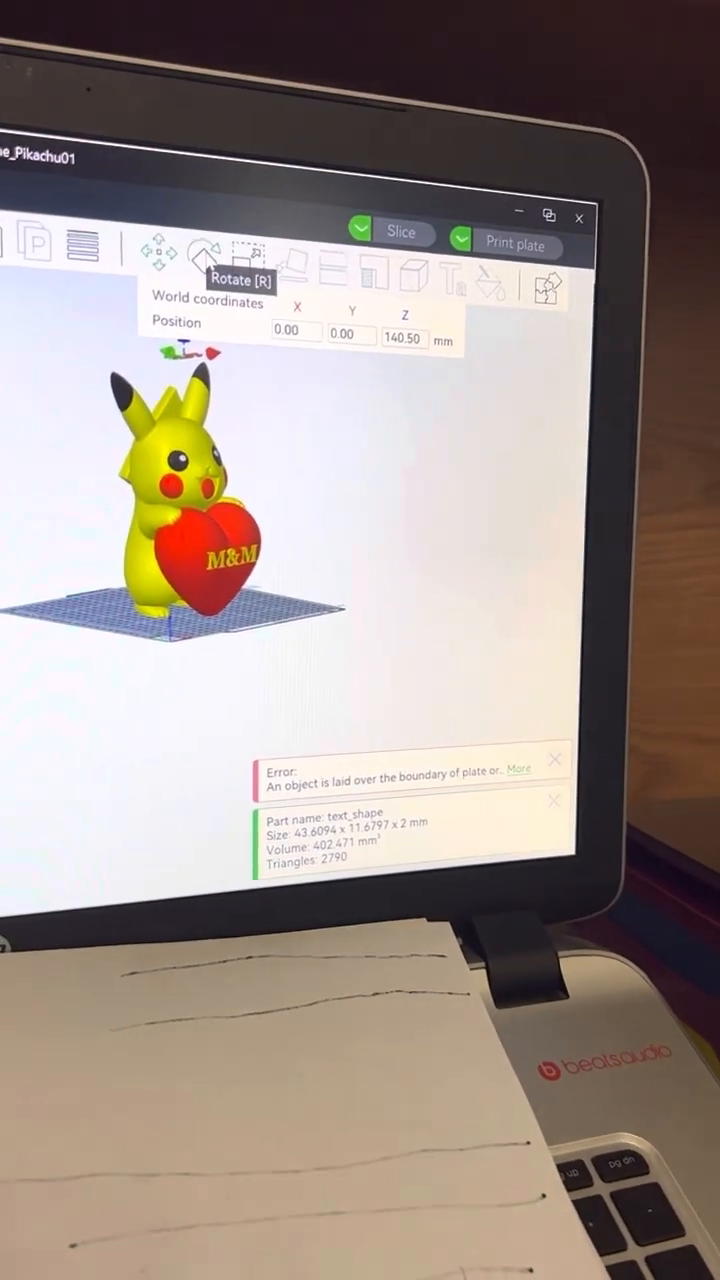
# Rotate the text_shape about 94° around the X axis so it stands upright
pyautogui.click(204, 260)
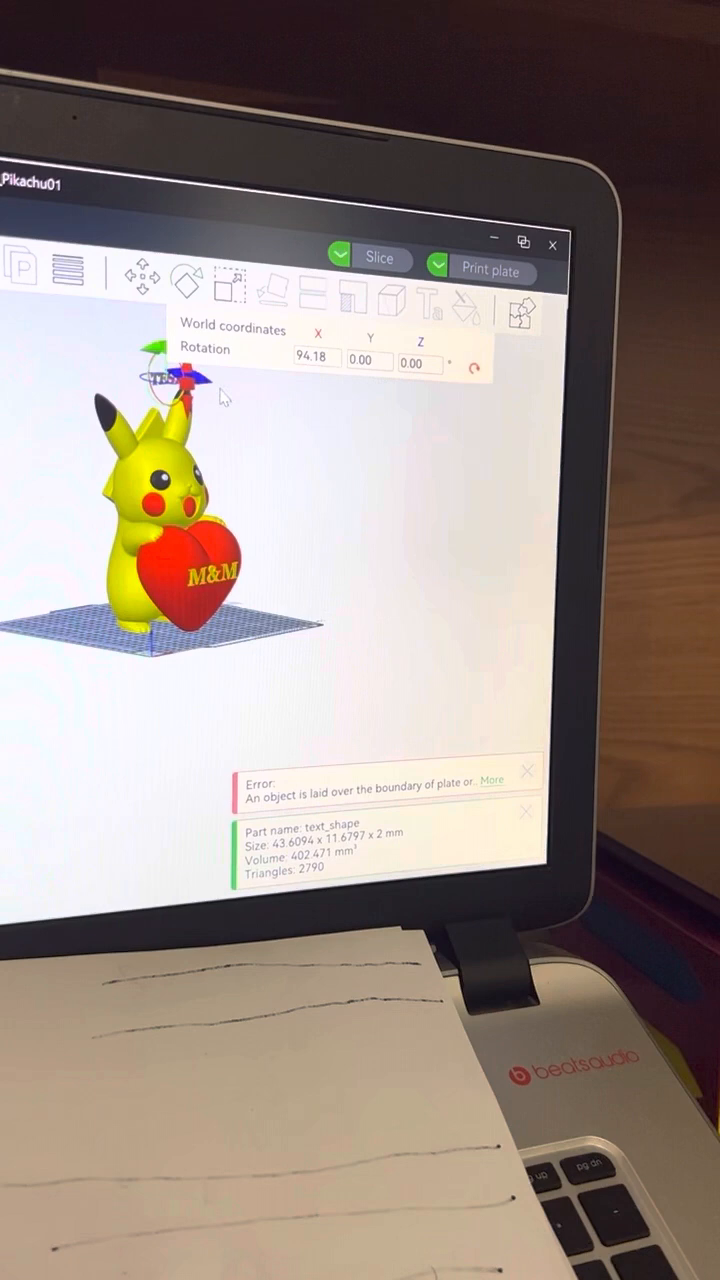
pyautogui.click(140, 290)
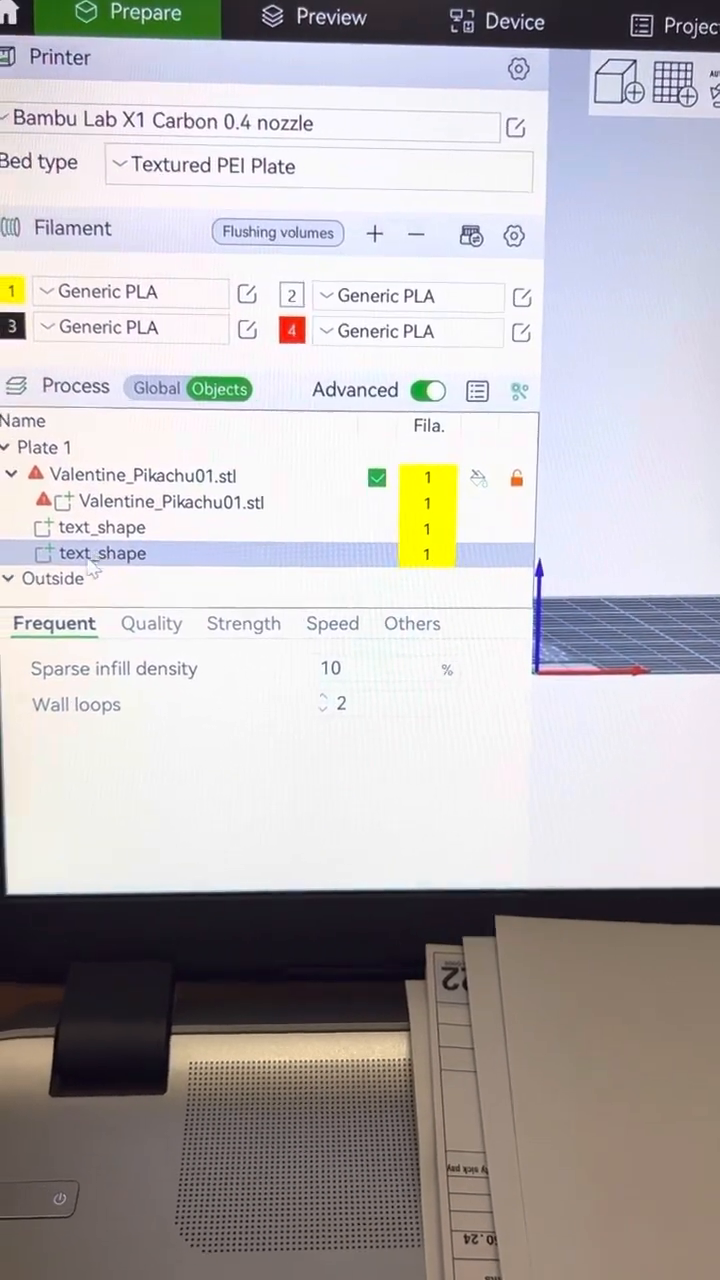
# Show the part actions, including filament change, for the second text_shape in the object list
pyautogui.rightClick(104, 552)
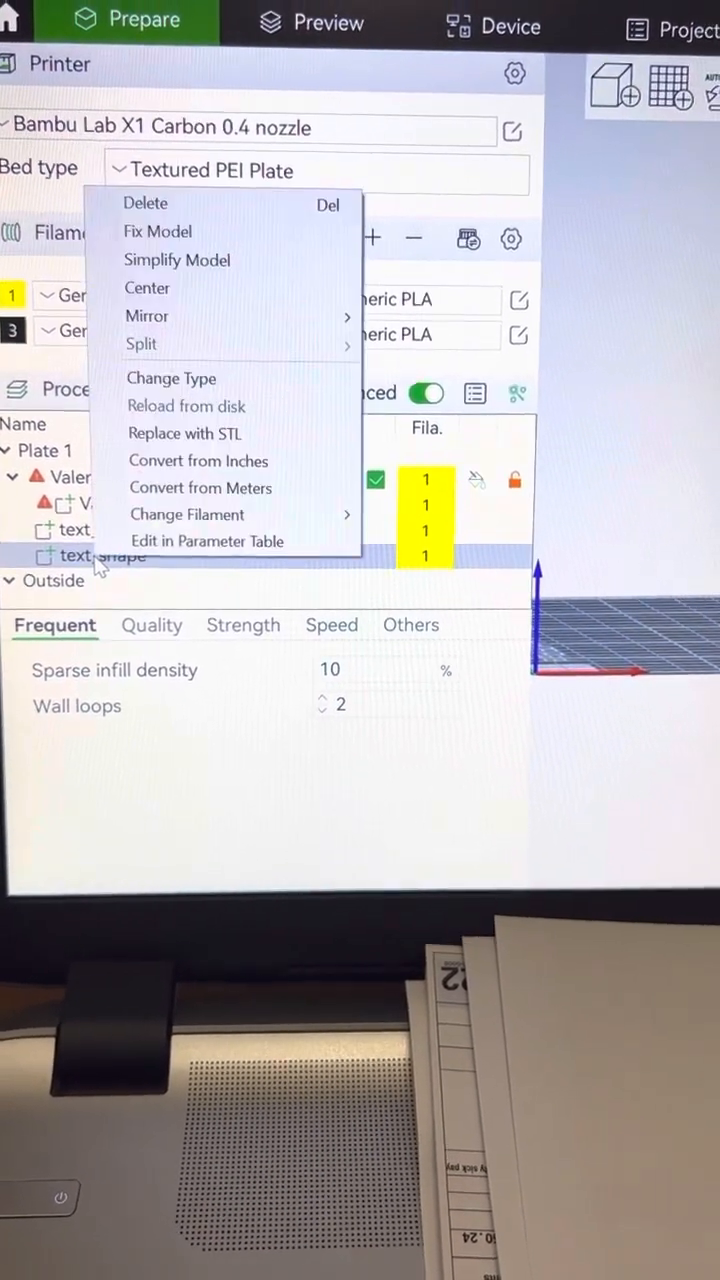